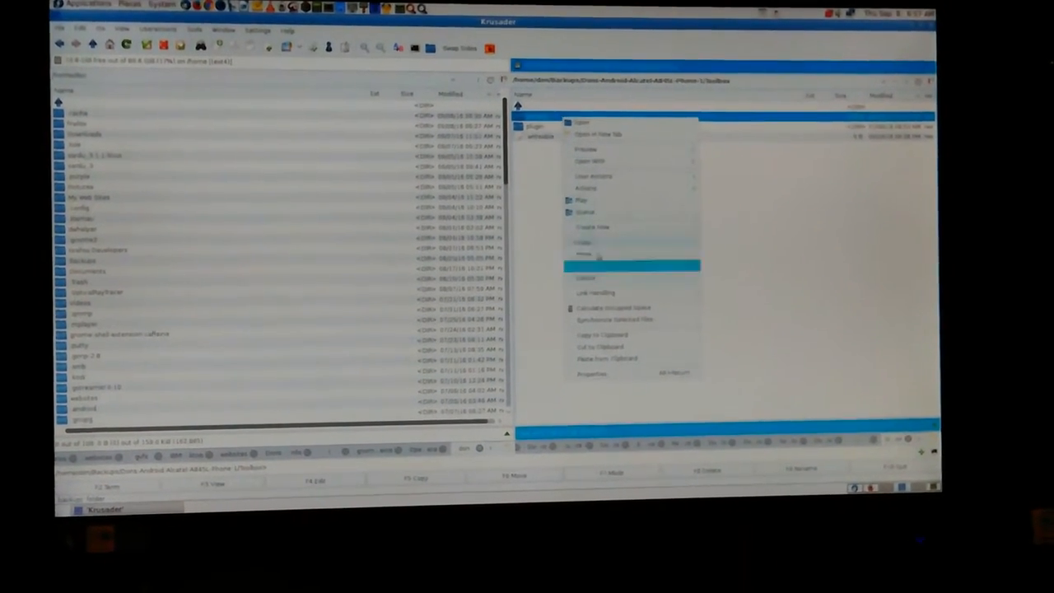
Step: Dismiss the right-click menu on the phone backup folder in Krusader
left_click(591, 374)
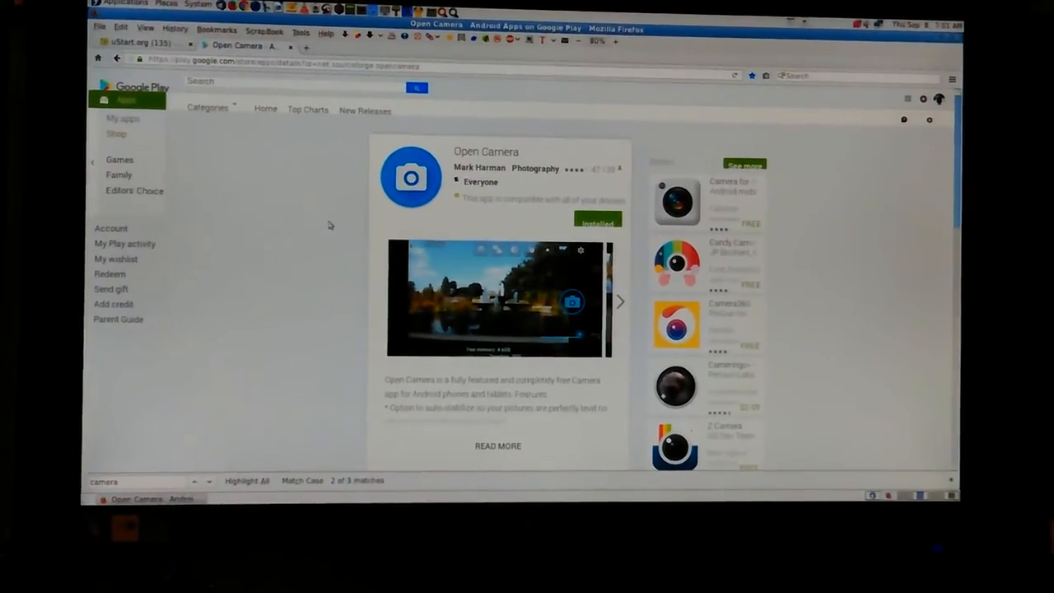
Step: Scroll through Google Play's My apps grid, then open and scroll the HD Camera Pro listing
left_click(122, 118)
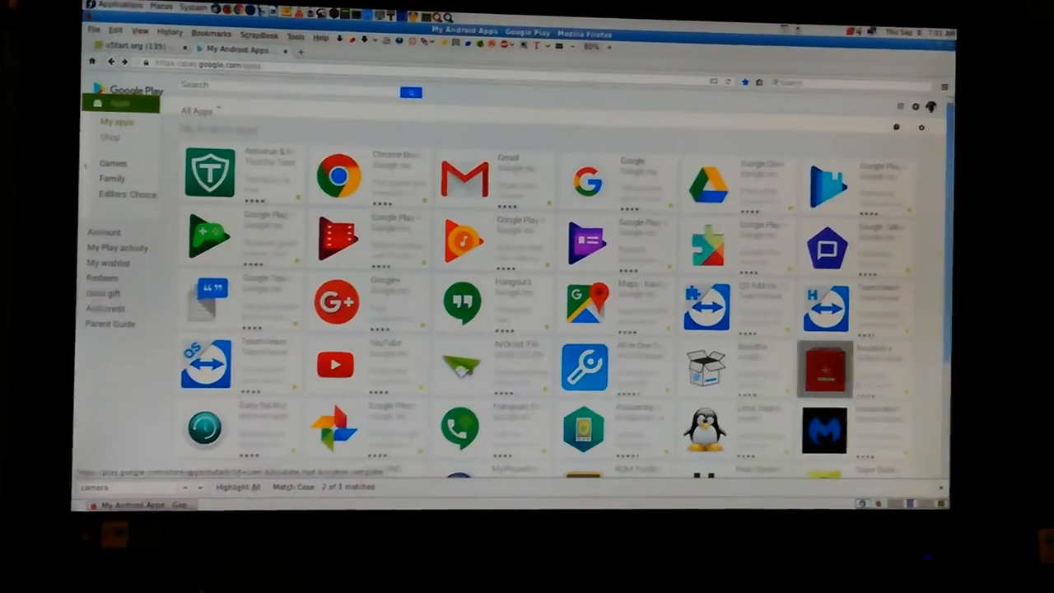
scroll("down", 3)
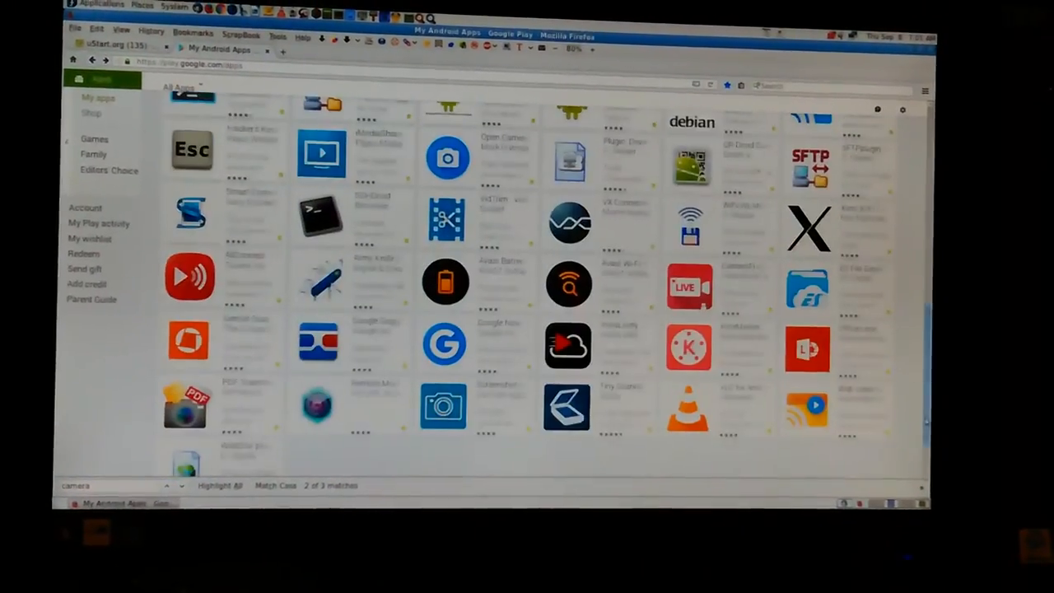
scroll("down", 3)
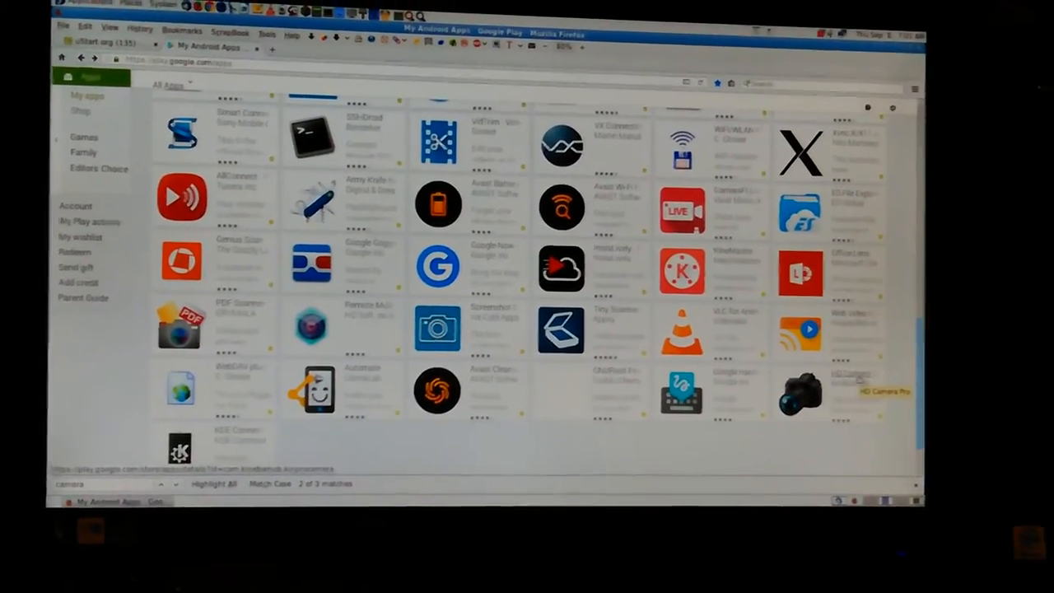
left_click(799, 391)
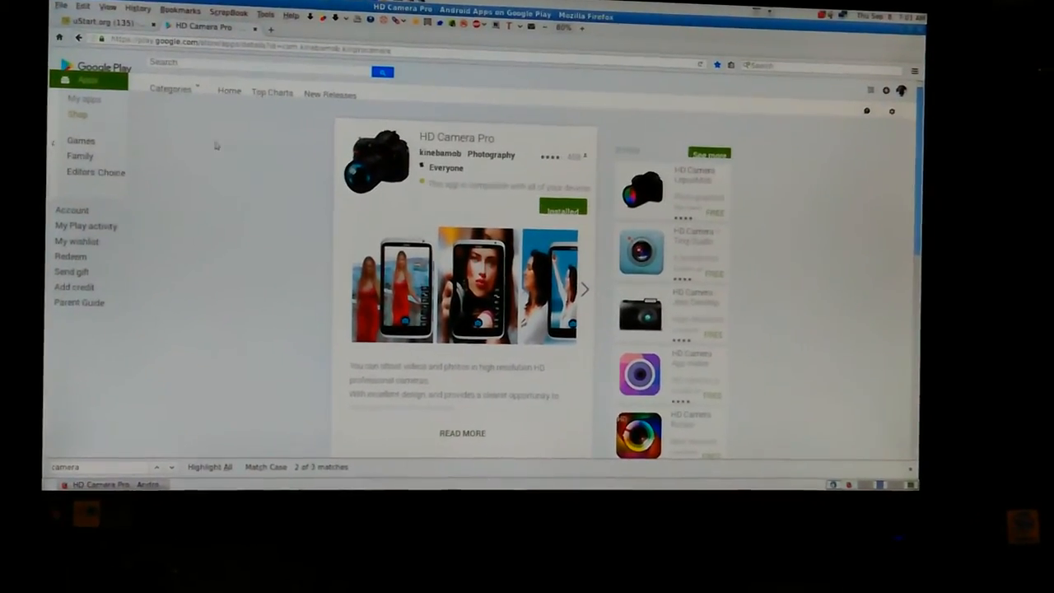
scroll("down", 3)
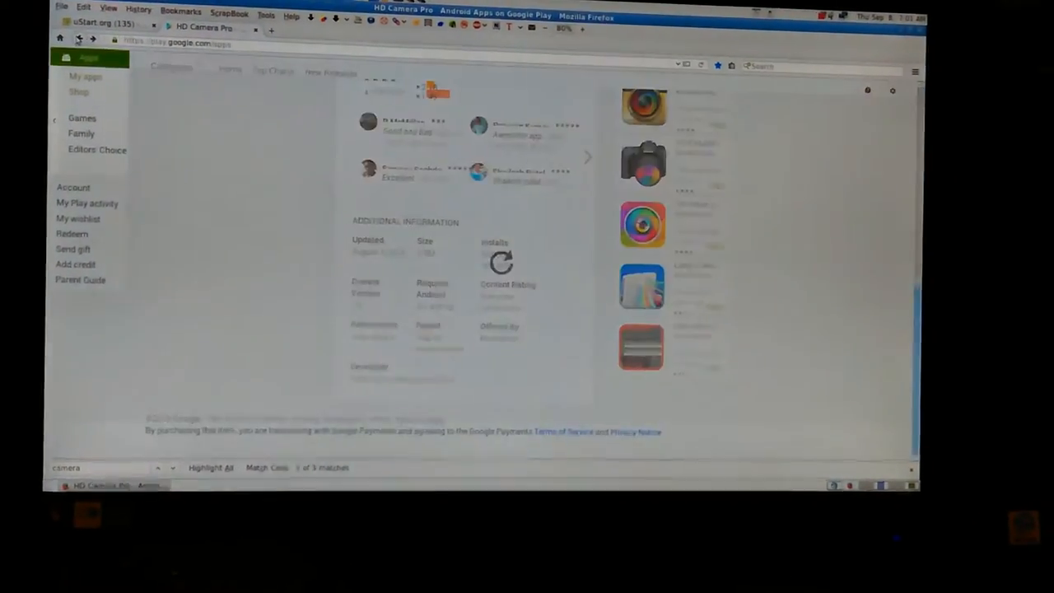